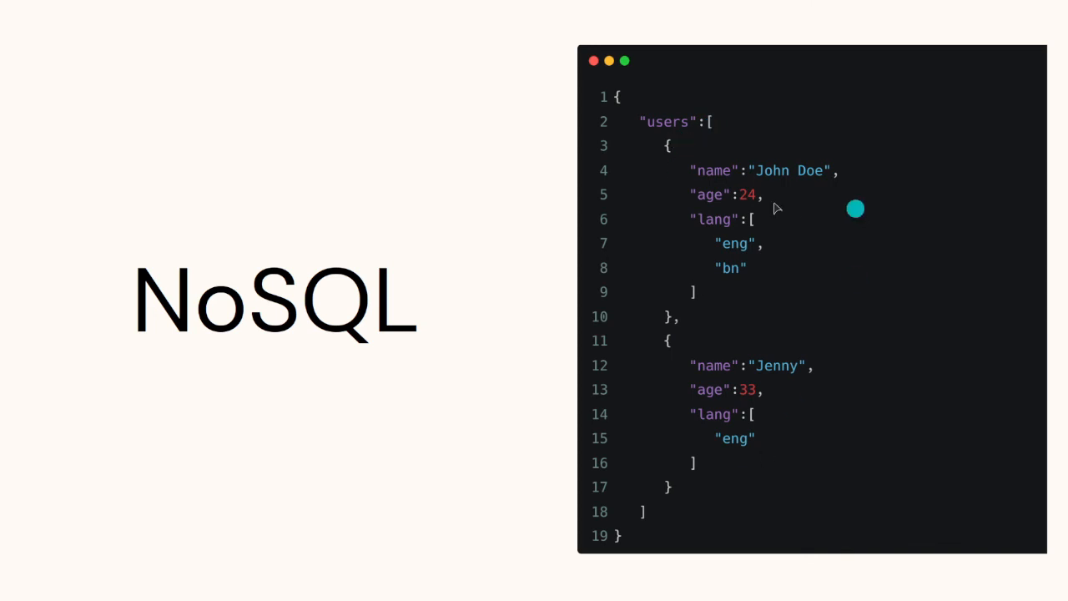
{"action": "mouse_move", "coordinate": [765, 189]}
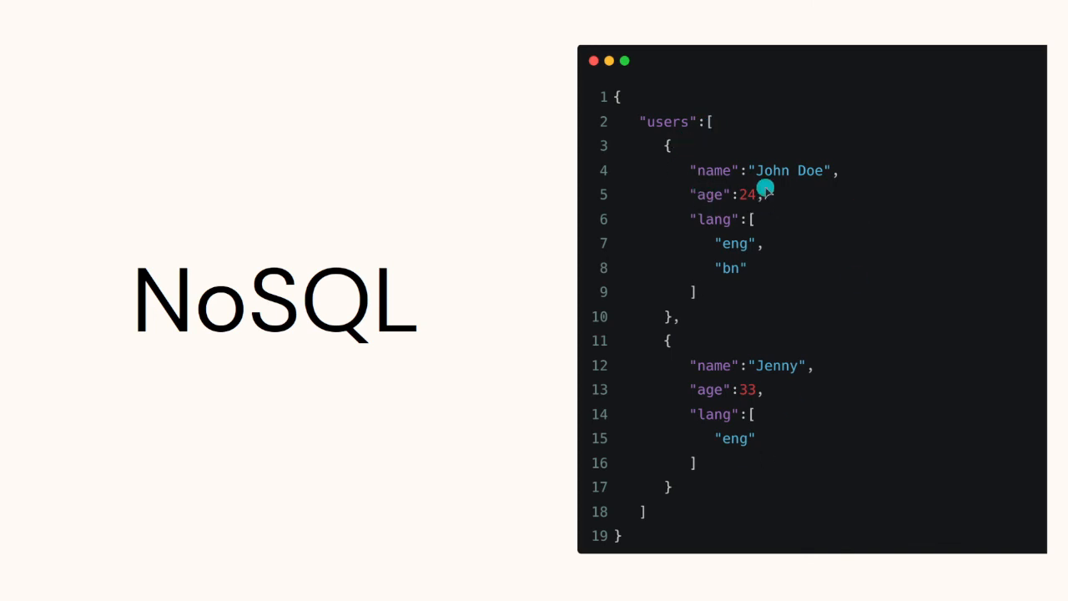
{"action": "mouse_move", "coordinate": [714, 231]}
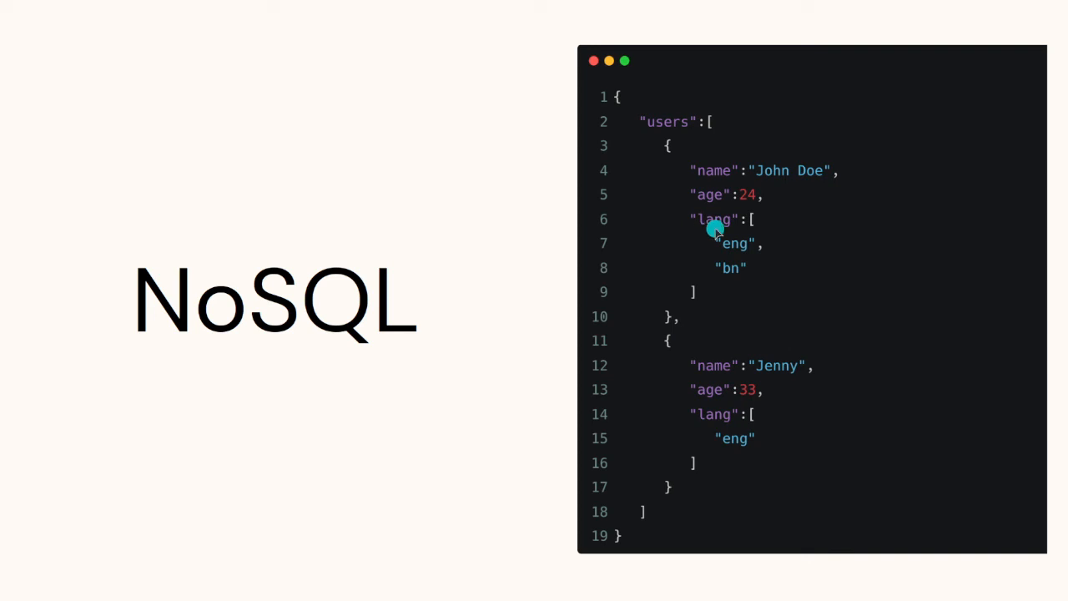
{"action": "mouse_move", "coordinate": [722, 225]}
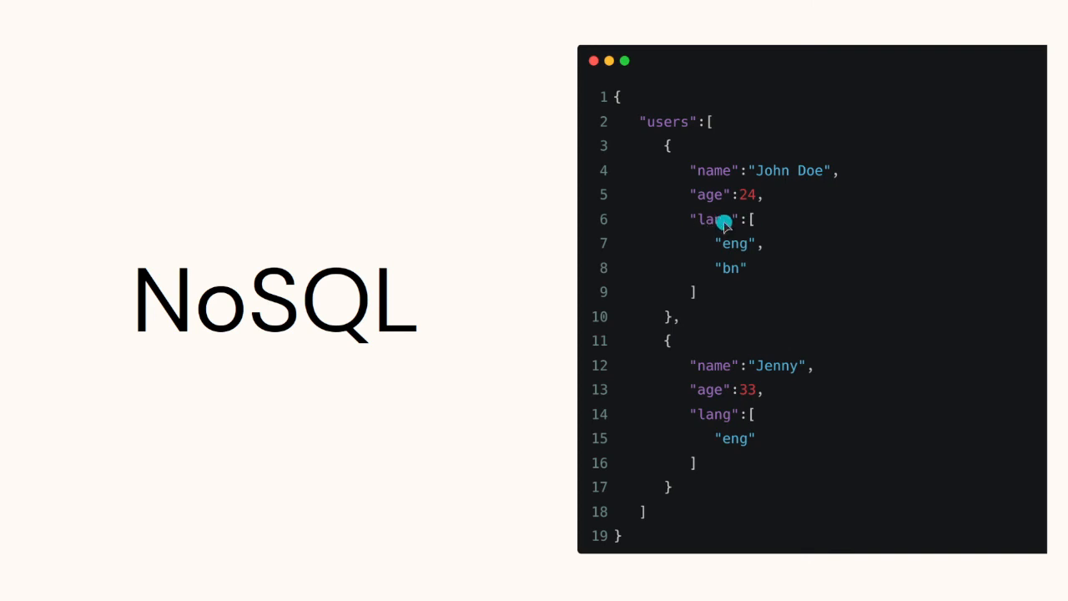